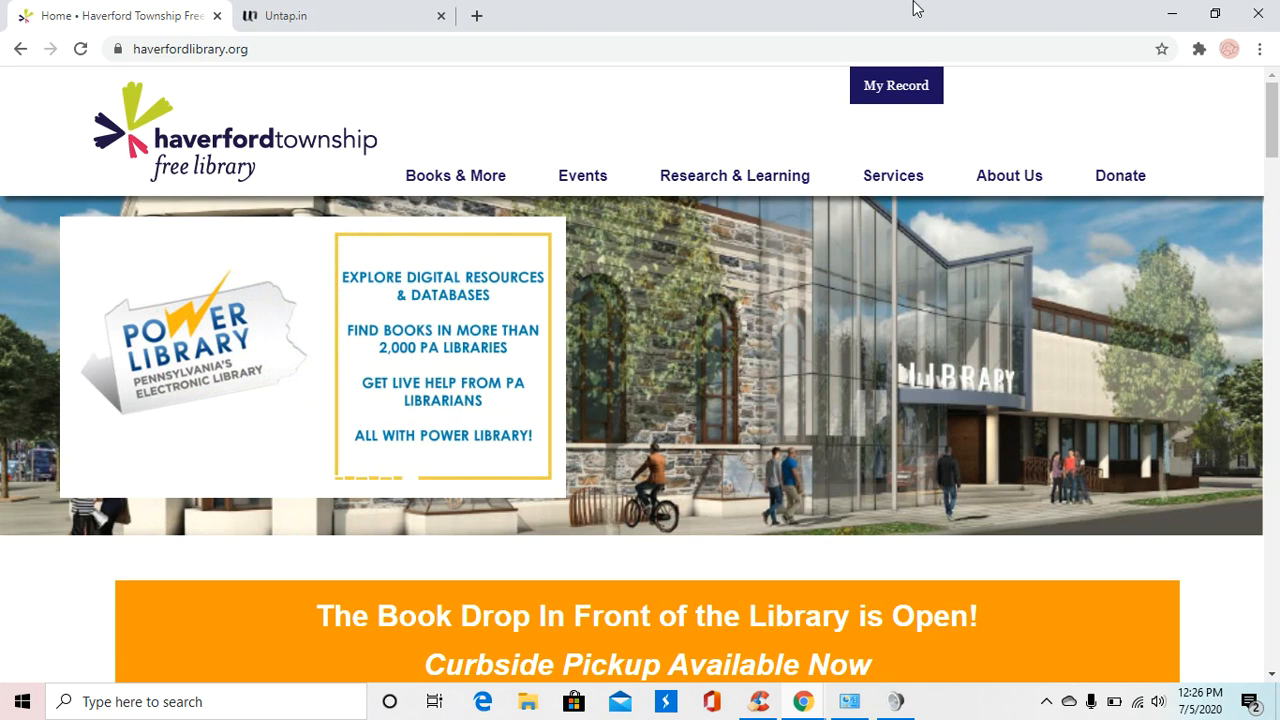
pyautogui.moveTo(315, 16)
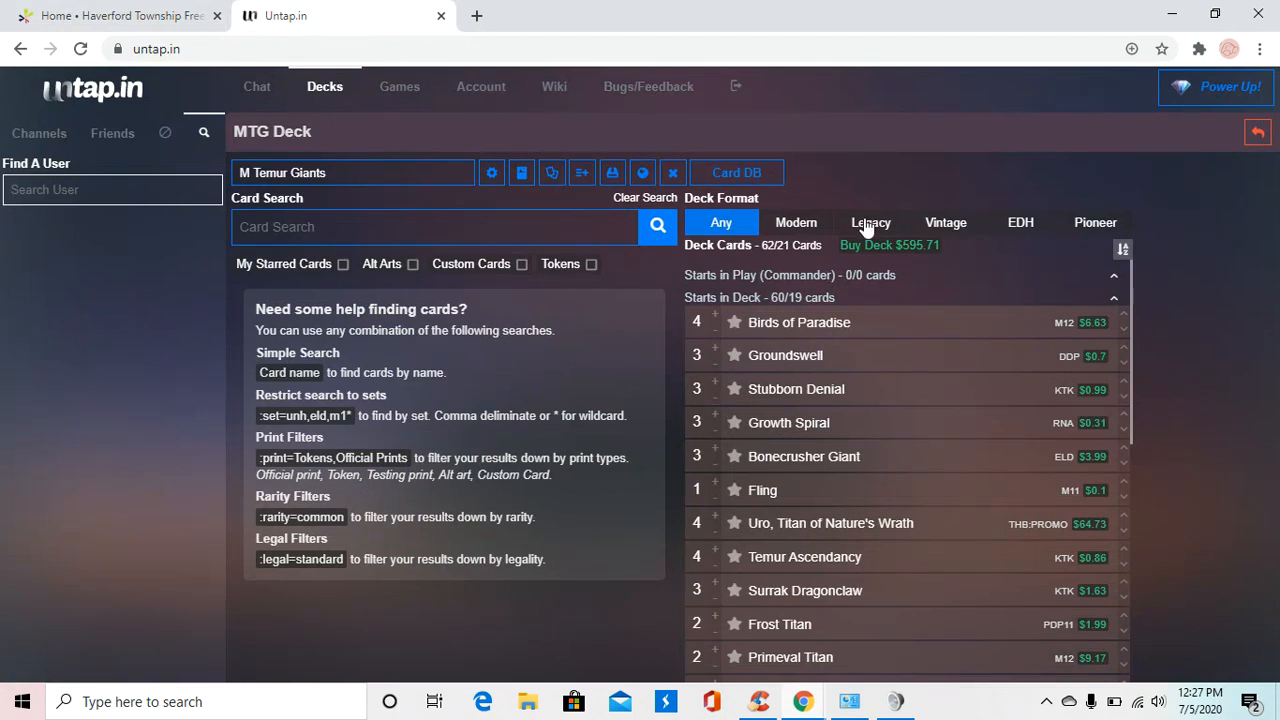
pyautogui.moveTo(830, 522)
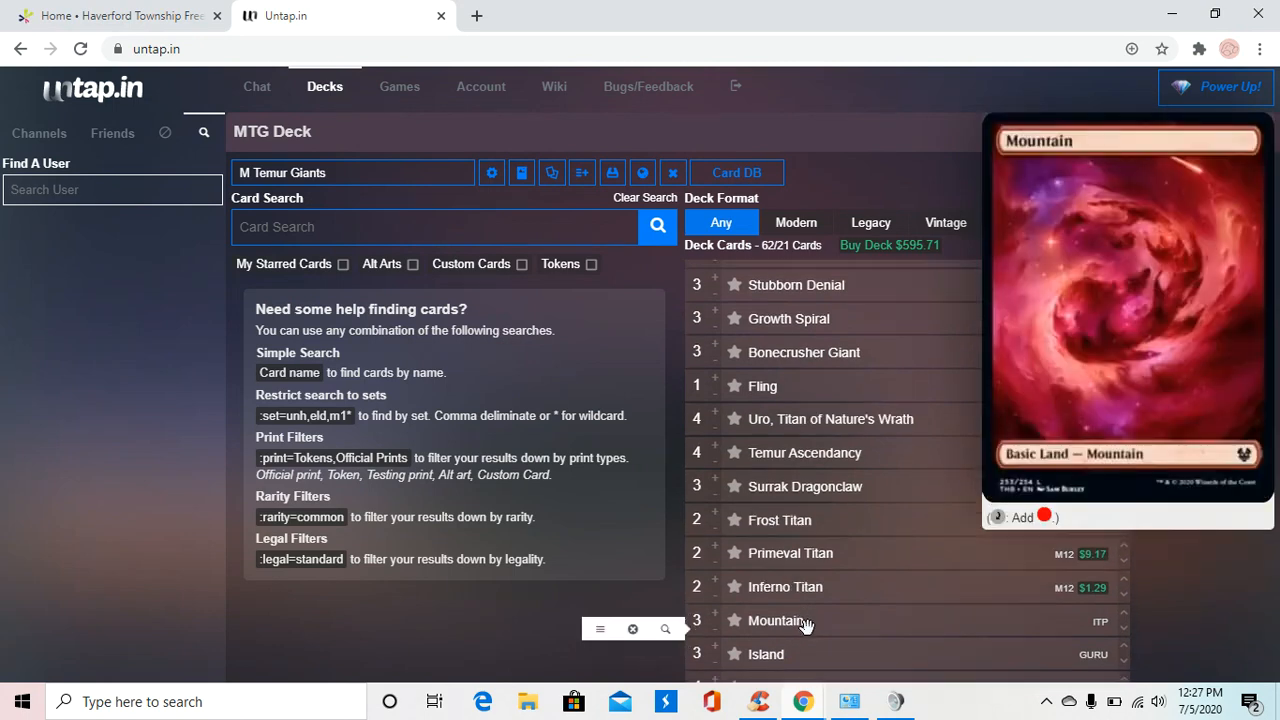
pyautogui.moveTo(805, 496)
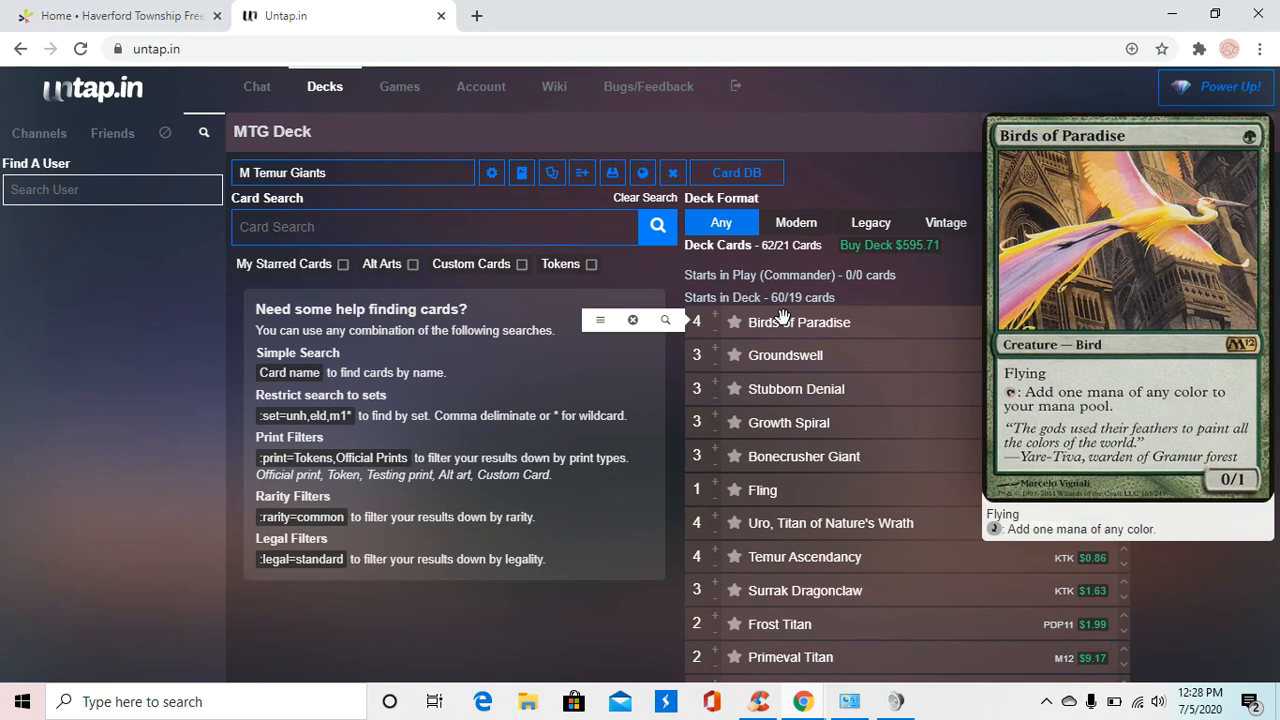
pyautogui.moveTo(779, 322)
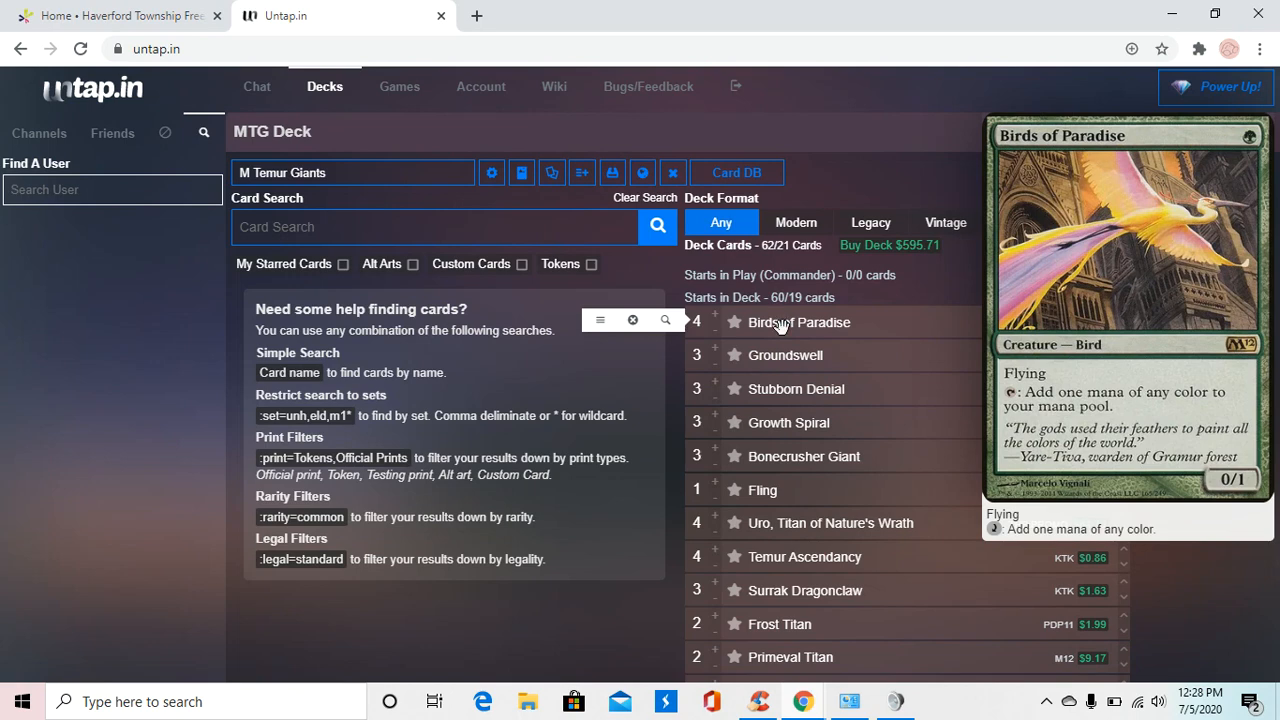
# - Scroll the M Temur Giants list through its lands to preview Frost Titan
pyautogui.scroll(-3)
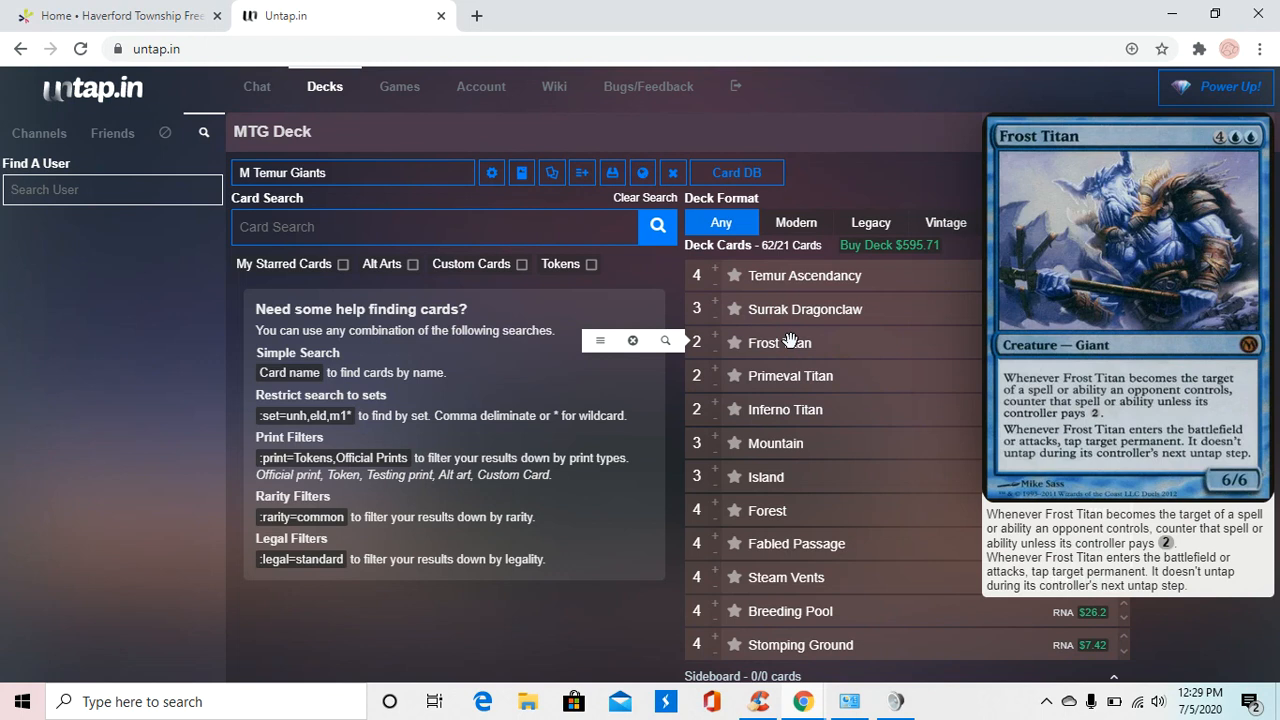
pyautogui.moveTo(833, 338)
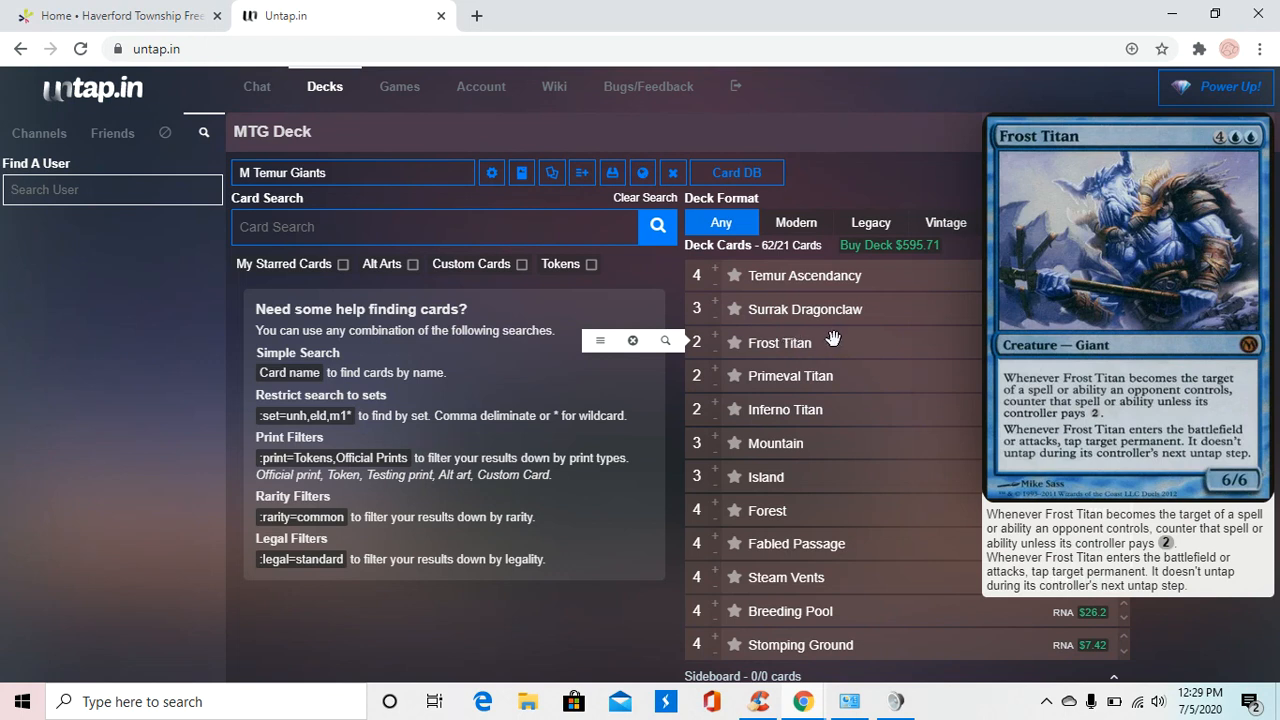
pyautogui.moveTo(825, 341)
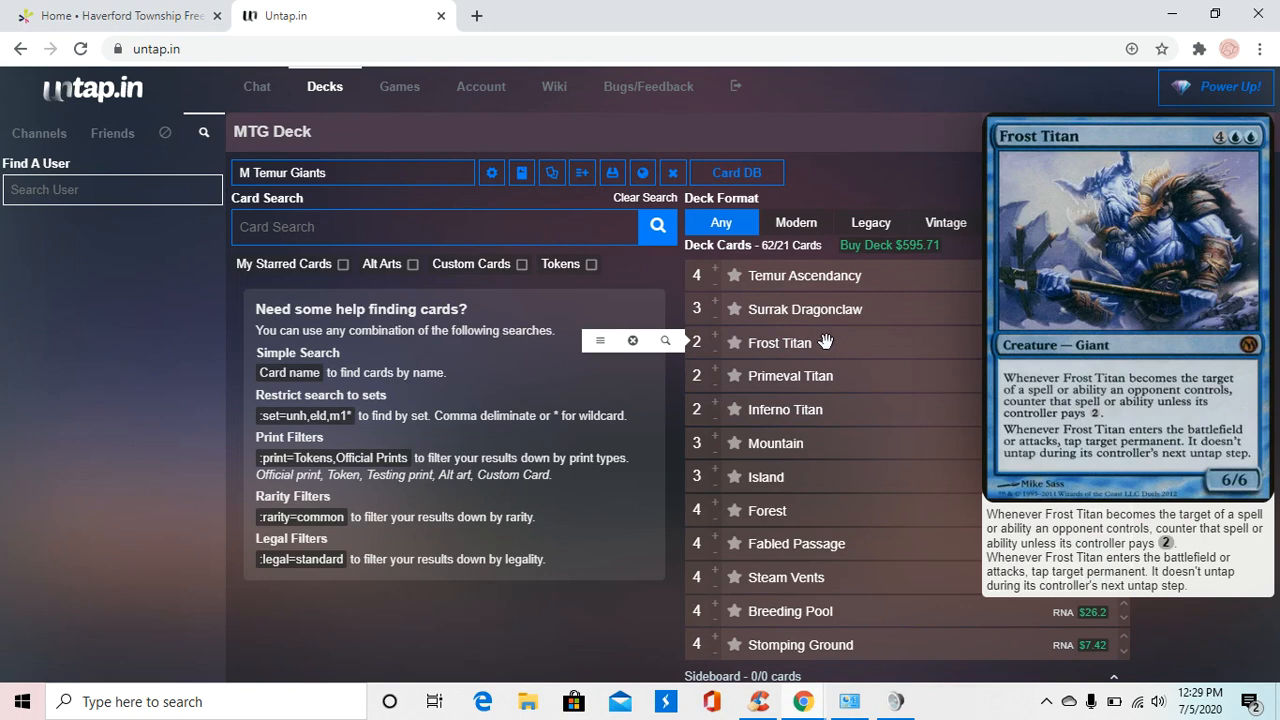
pyautogui.moveTo(840, 357)
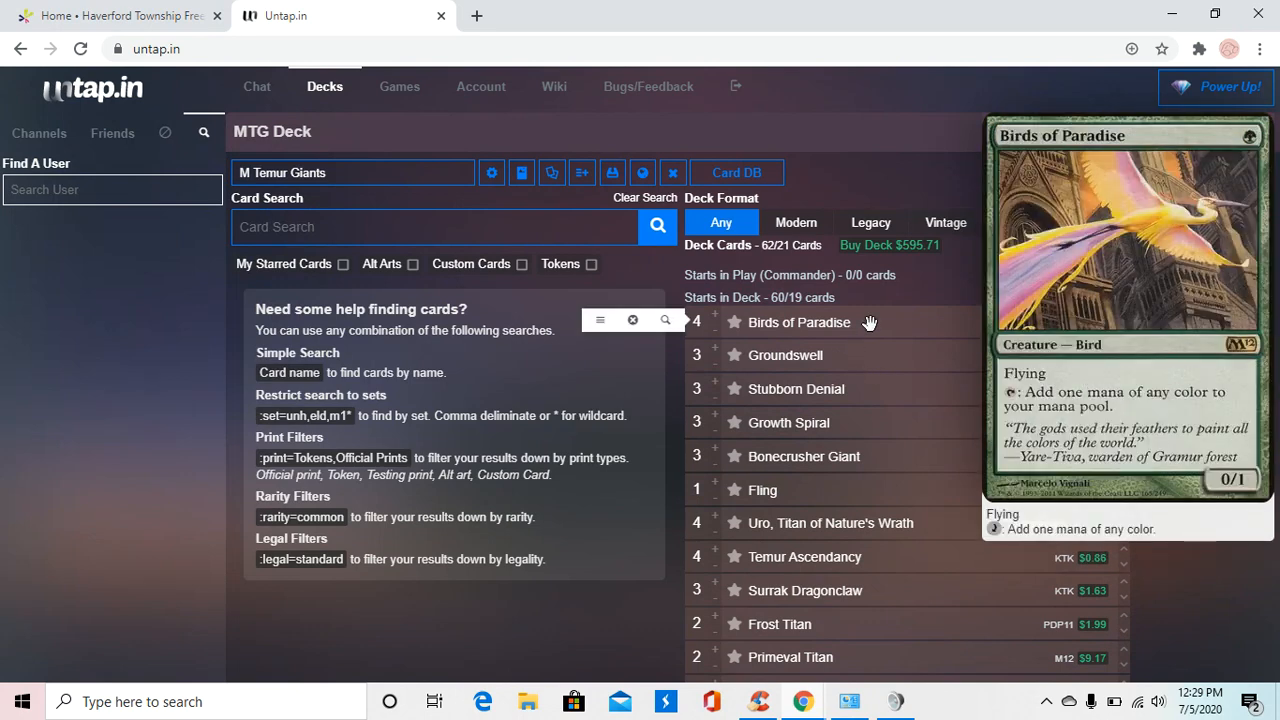
pyautogui.moveTo(860, 321)
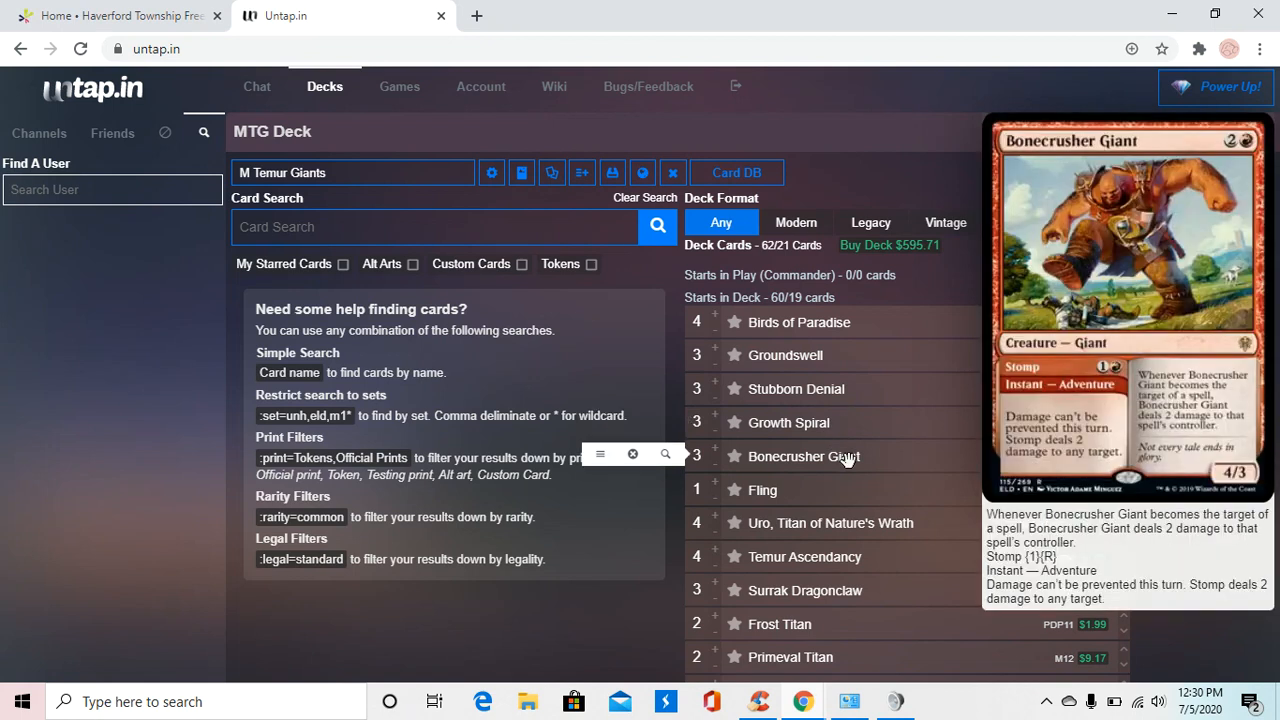
pyautogui.moveTo(857, 456)
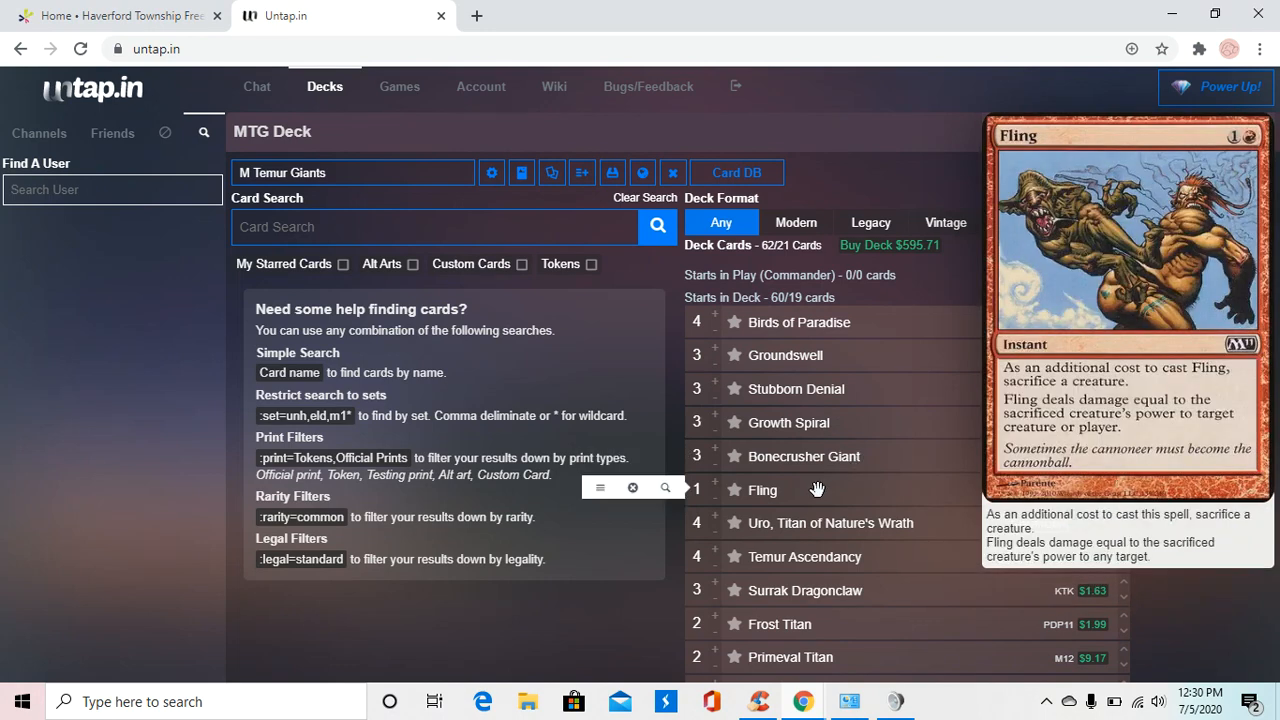
pyautogui.moveTo(830, 523)
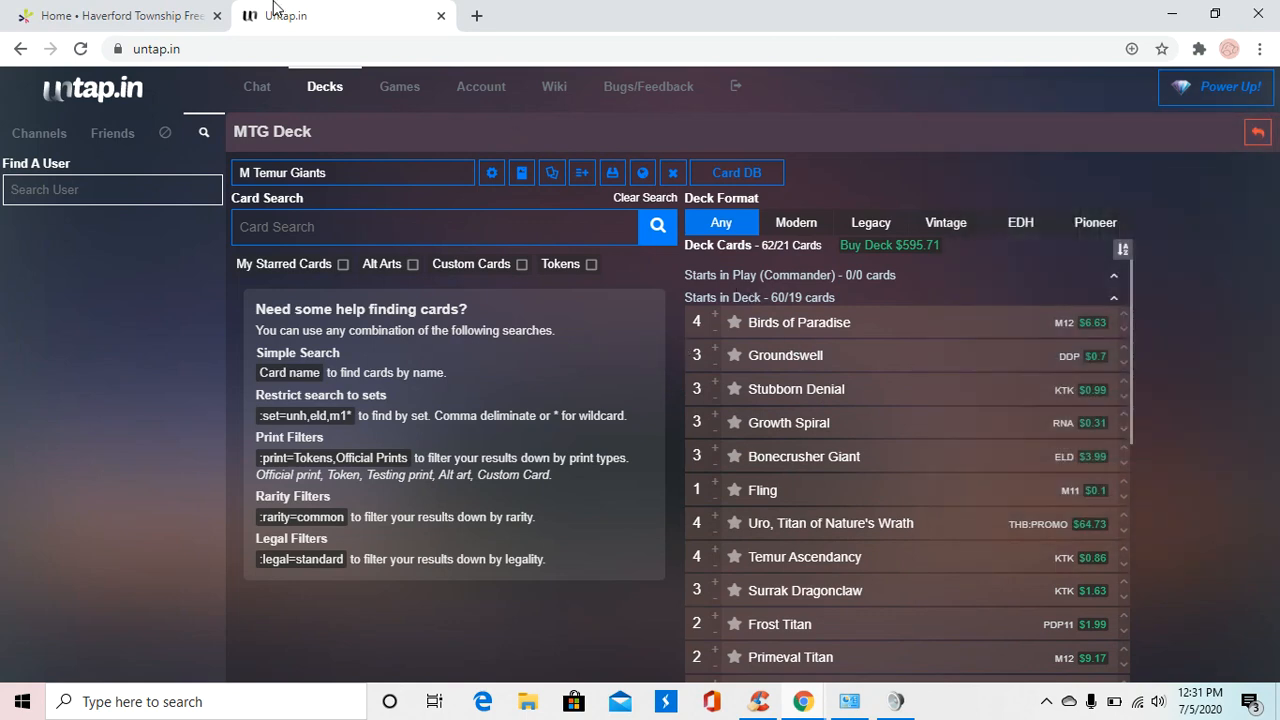
# - Switch to the Haverford Township Free Library tab after previewing Bonecrusher Giant and Fling
pyautogui.click(120, 15)
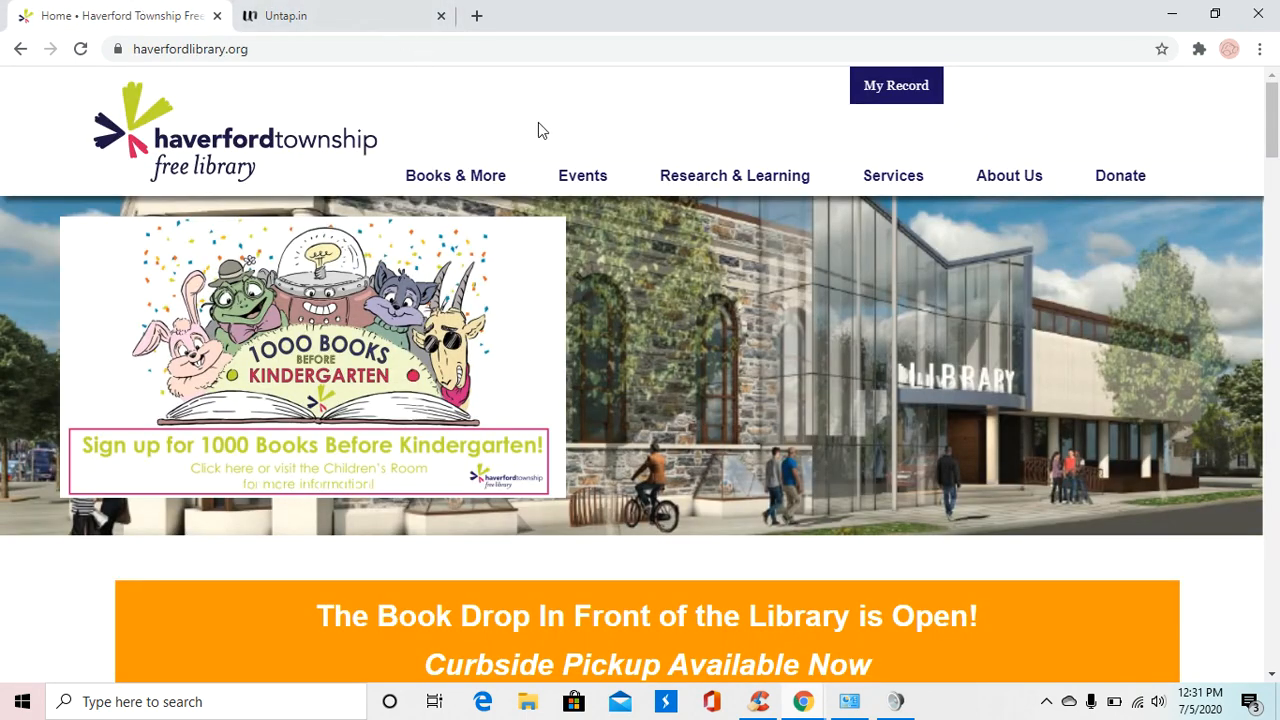
pyautogui.moveTo(628, 122)
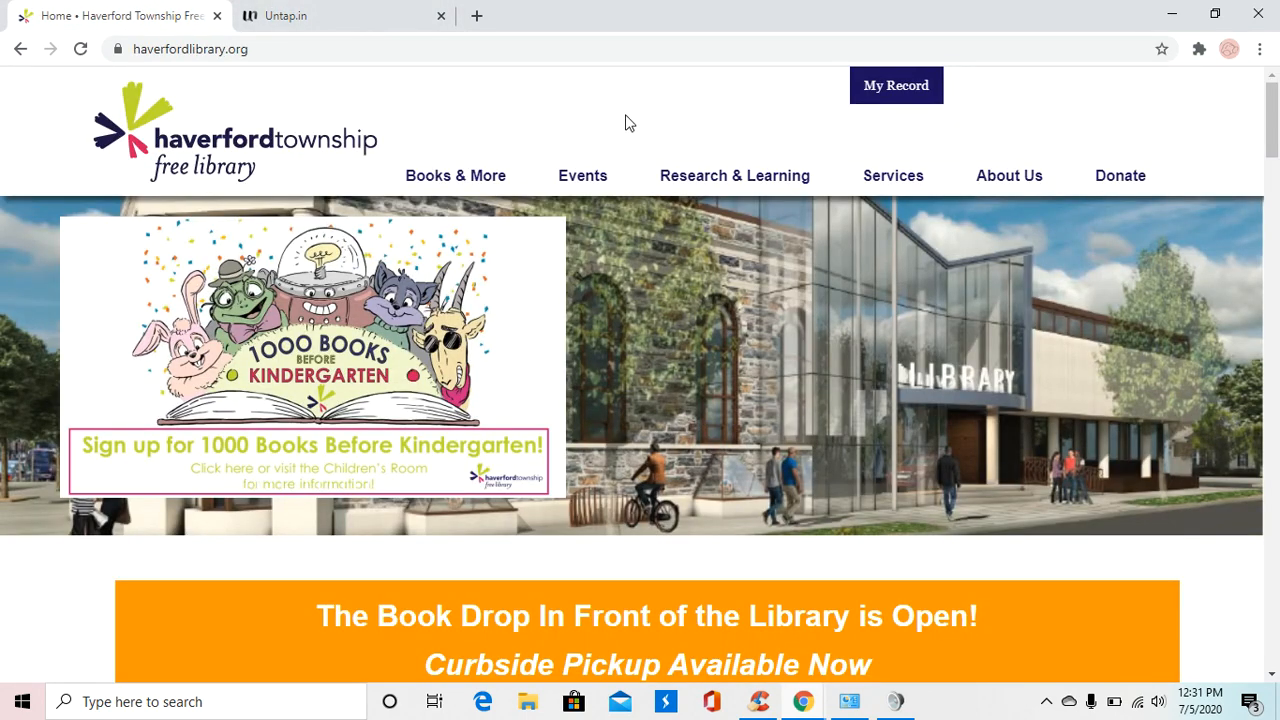